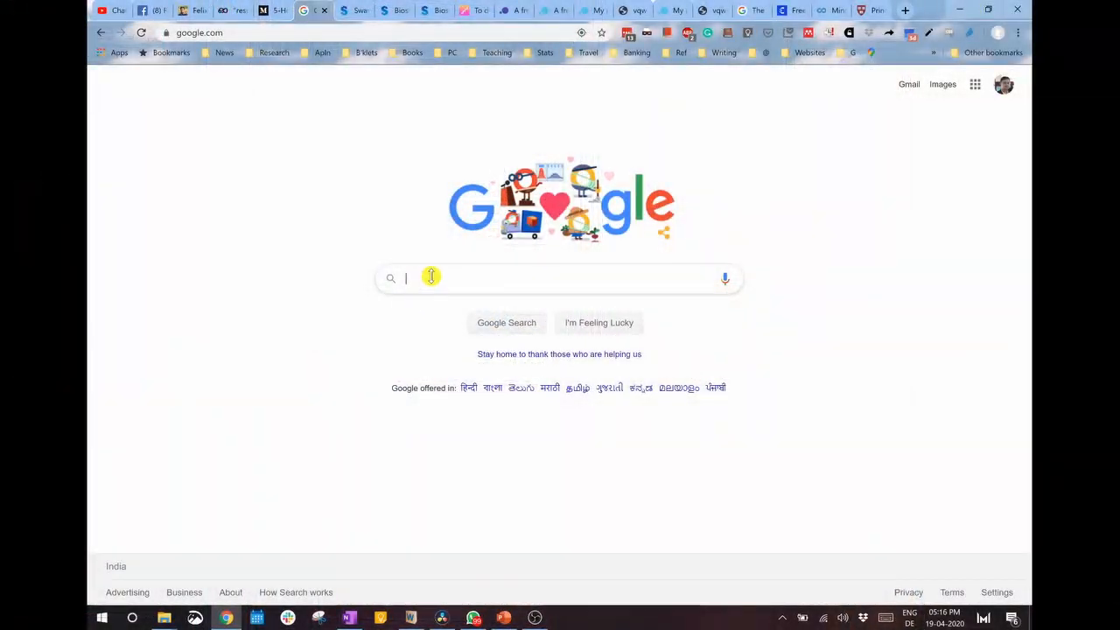
# Step: Search Google for 'swayam'
pyautogui.write('swayam')
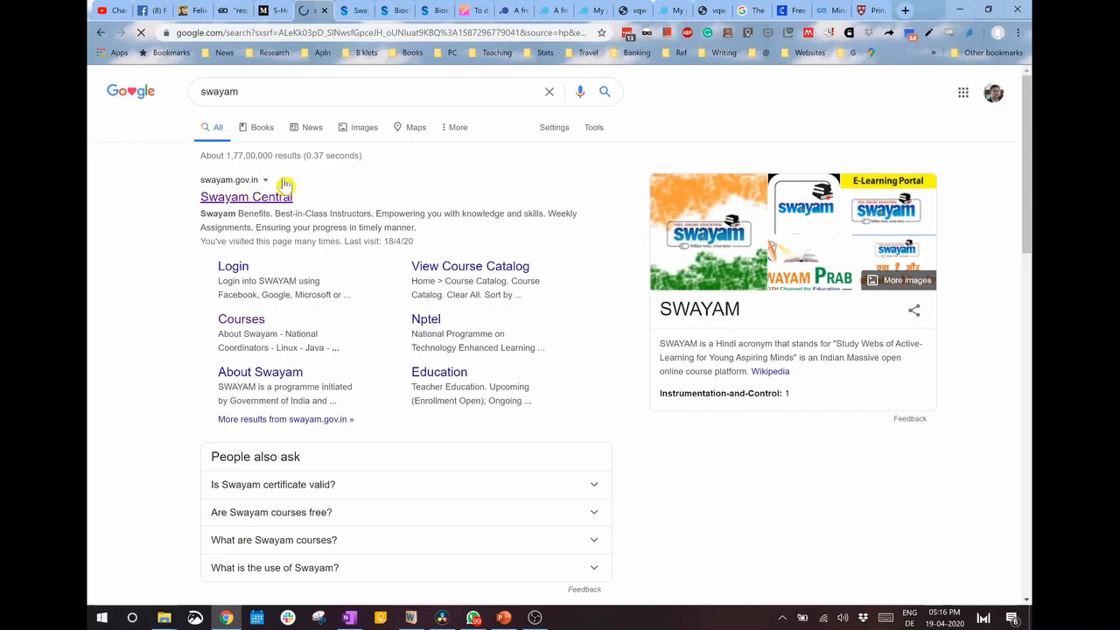
# Step: Open SWAYAM Central and go to Explore Courses to browse the Course Catalog
pyautogui.click(246, 196)
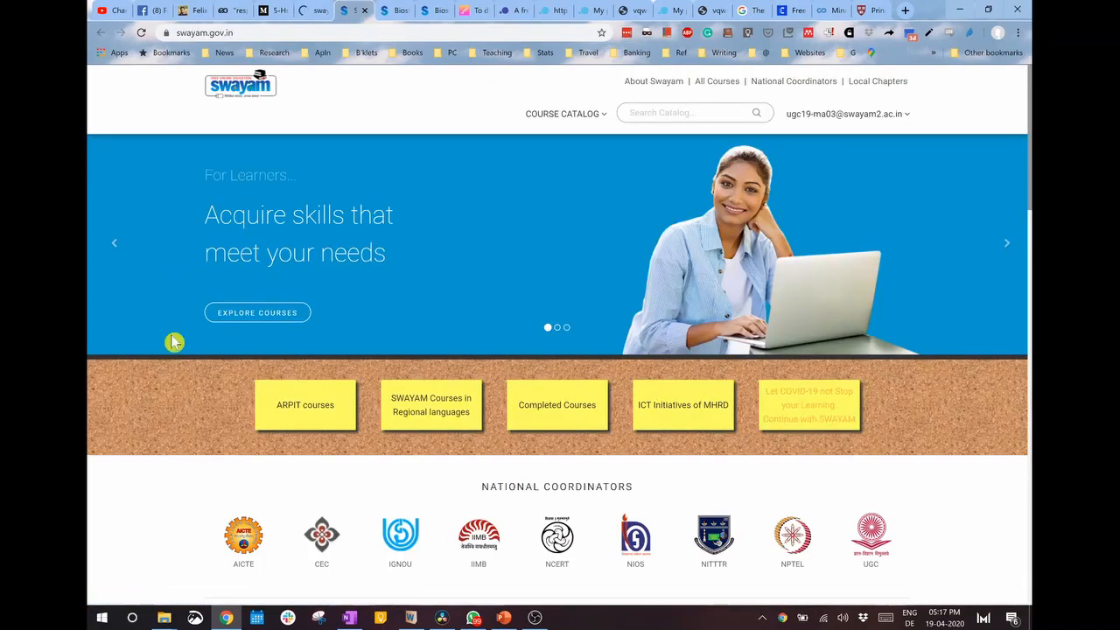
pyautogui.moveTo(257, 313)
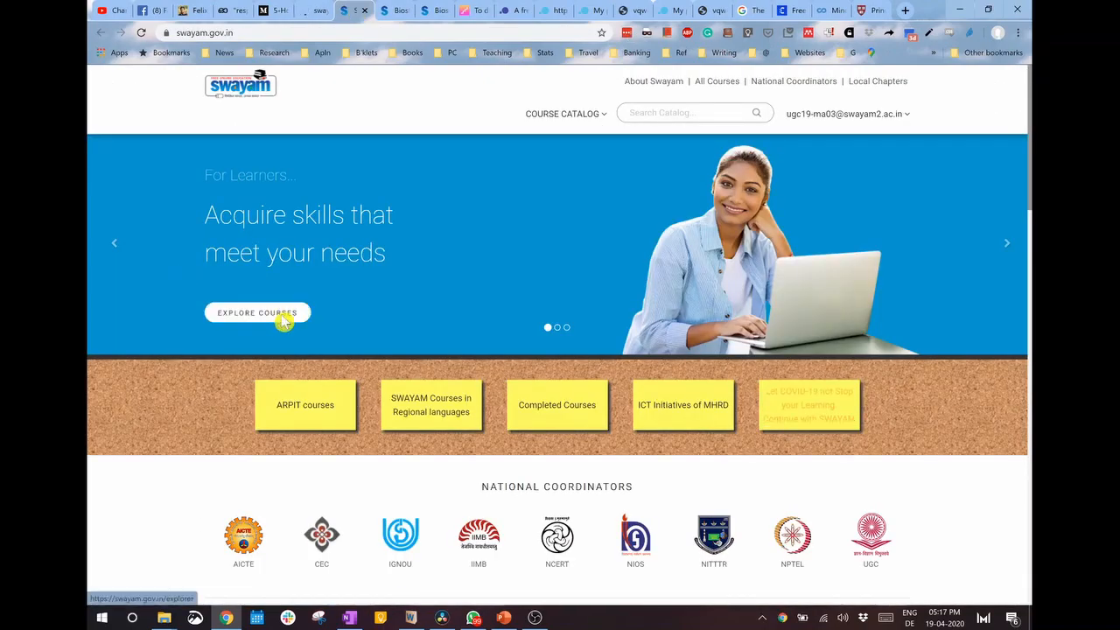
pyautogui.click(257, 312)
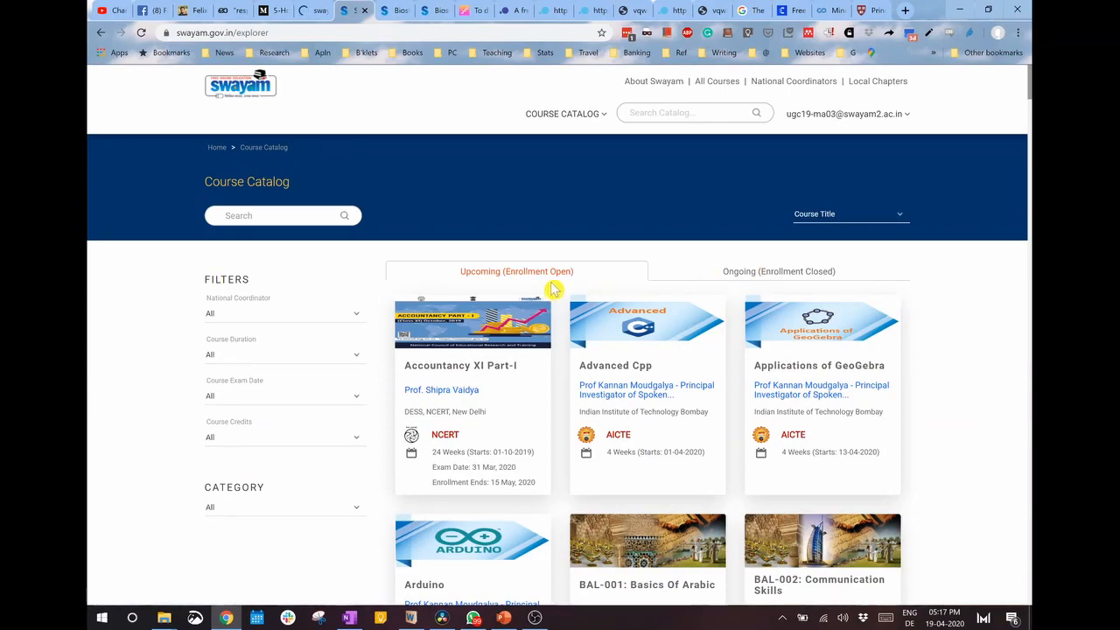
pyautogui.moveTo(822, 271)
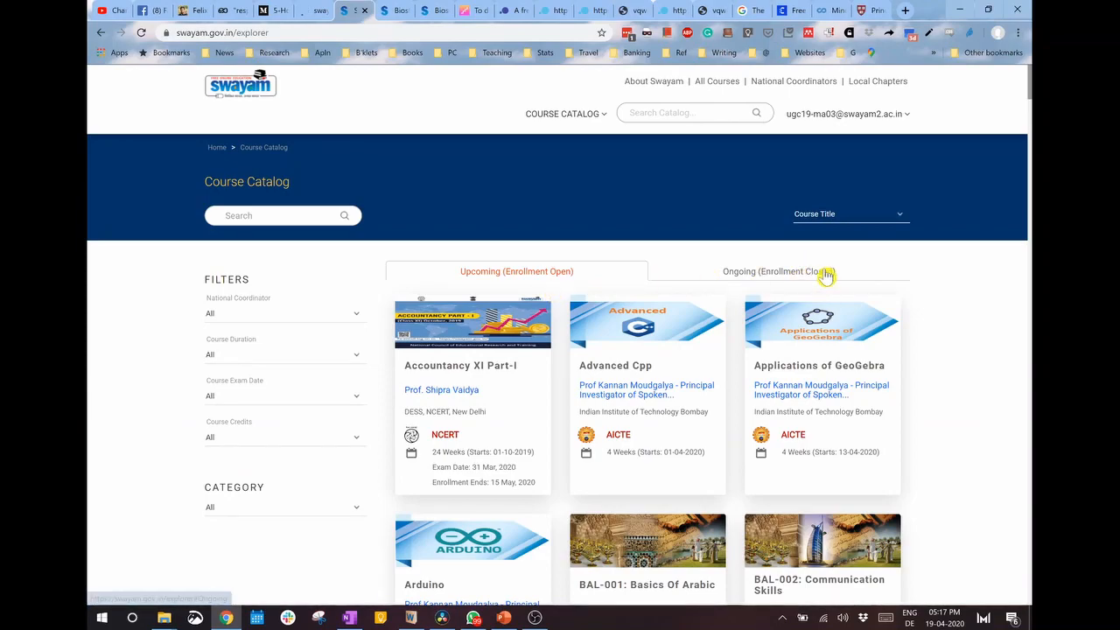
pyautogui.moveTo(561, 349)
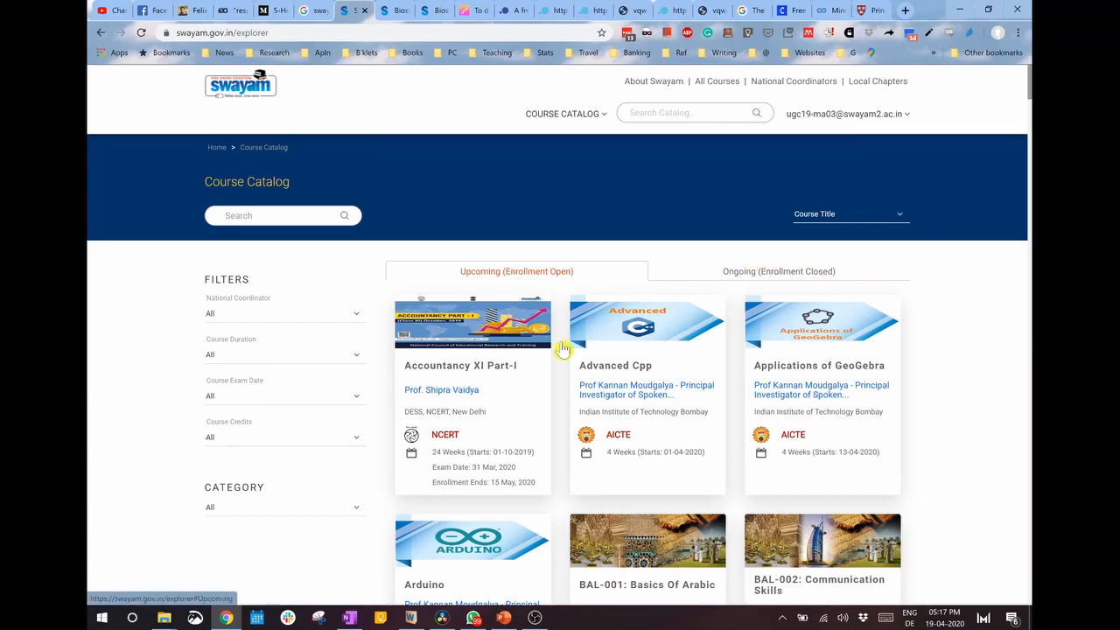
pyautogui.scroll(-3)
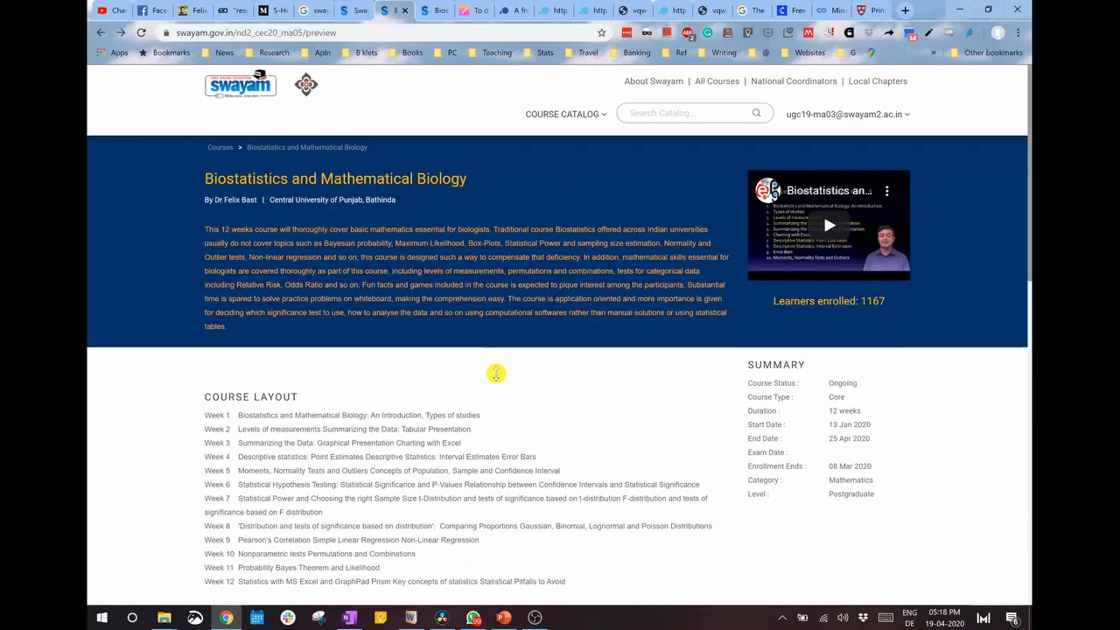
# Step: Scroll the Biostatistics course preview to view its 12-week layout and summary
pyautogui.scroll(-3)
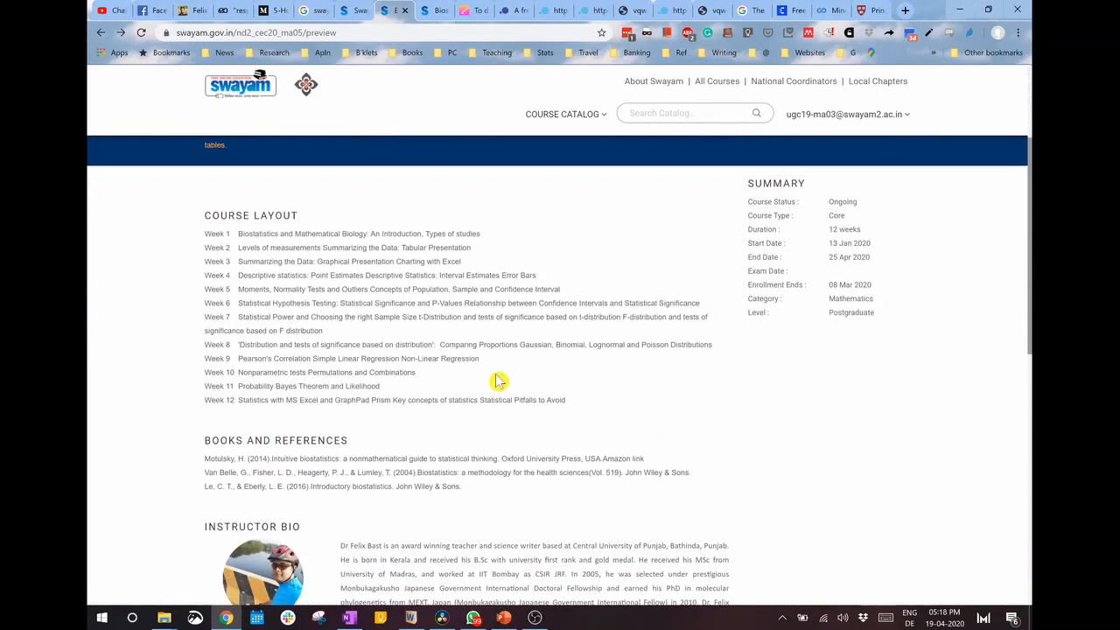
pyautogui.scroll(3)
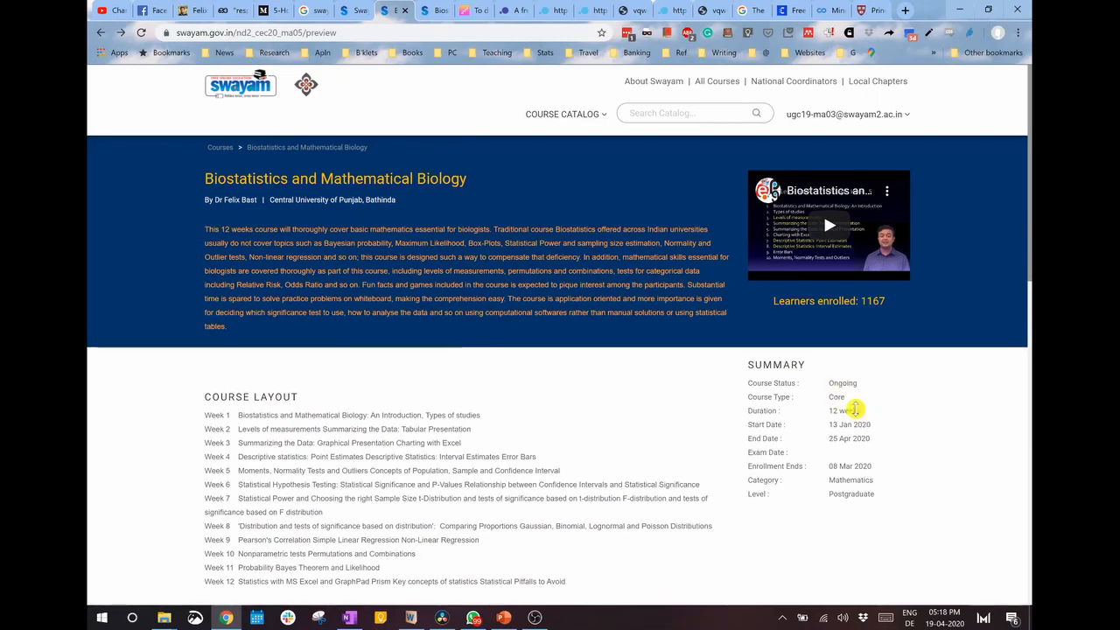
pyautogui.moveTo(800, 468)
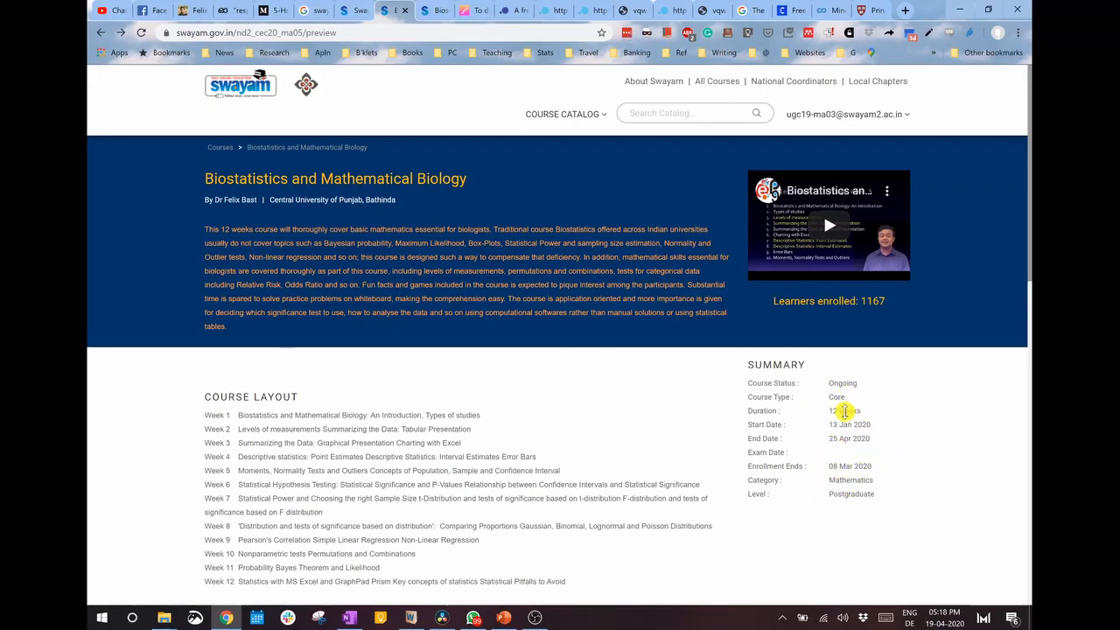
pyautogui.moveTo(831, 306)
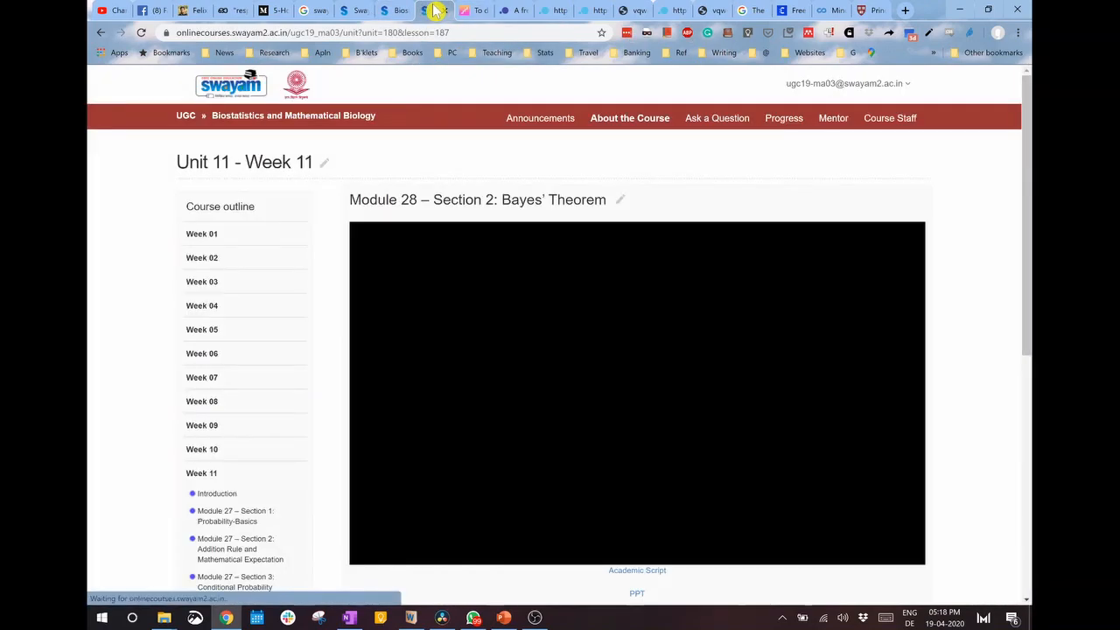
# Step: Scroll the Unit 11 outline to review Week 11 modules, including Module 28 Bayes' Theorem
pyautogui.scroll(-3)
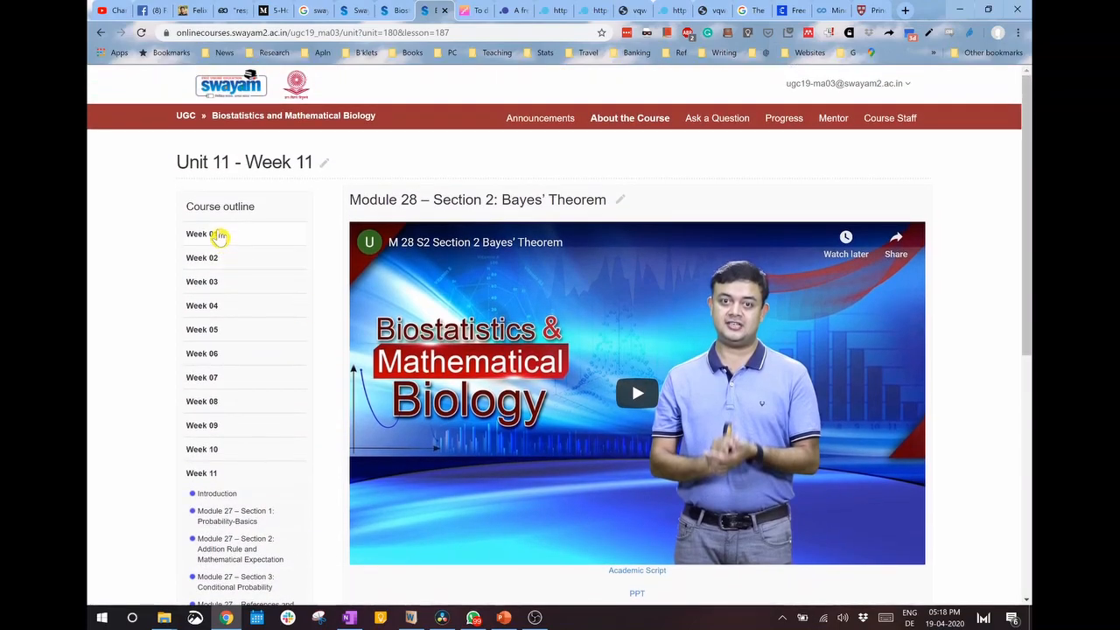
pyautogui.moveTo(217, 496)
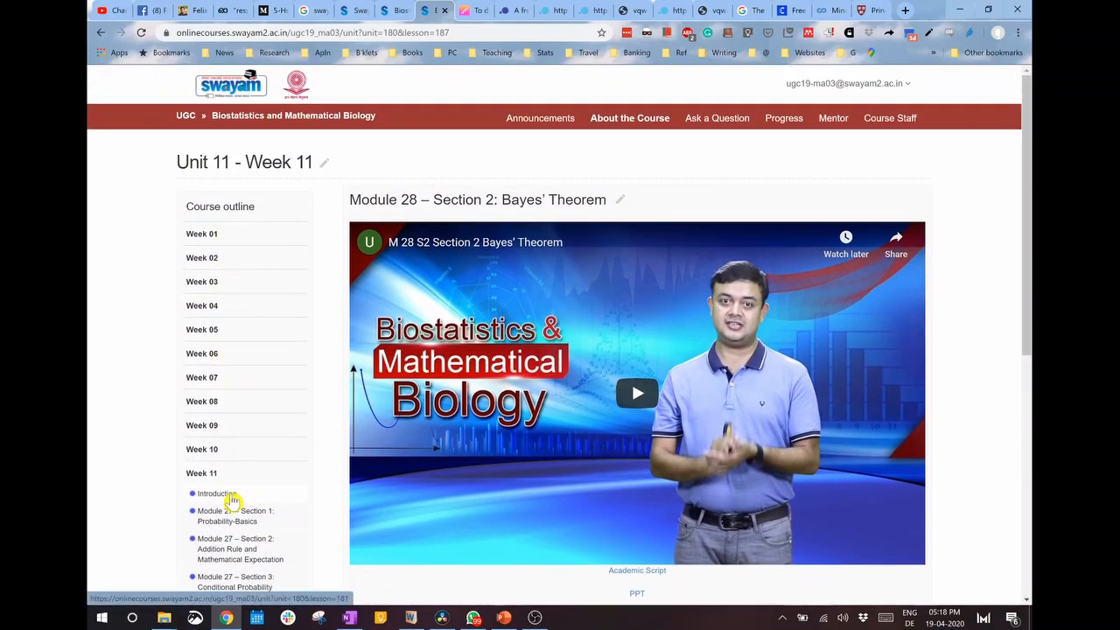
pyautogui.moveTo(265, 512)
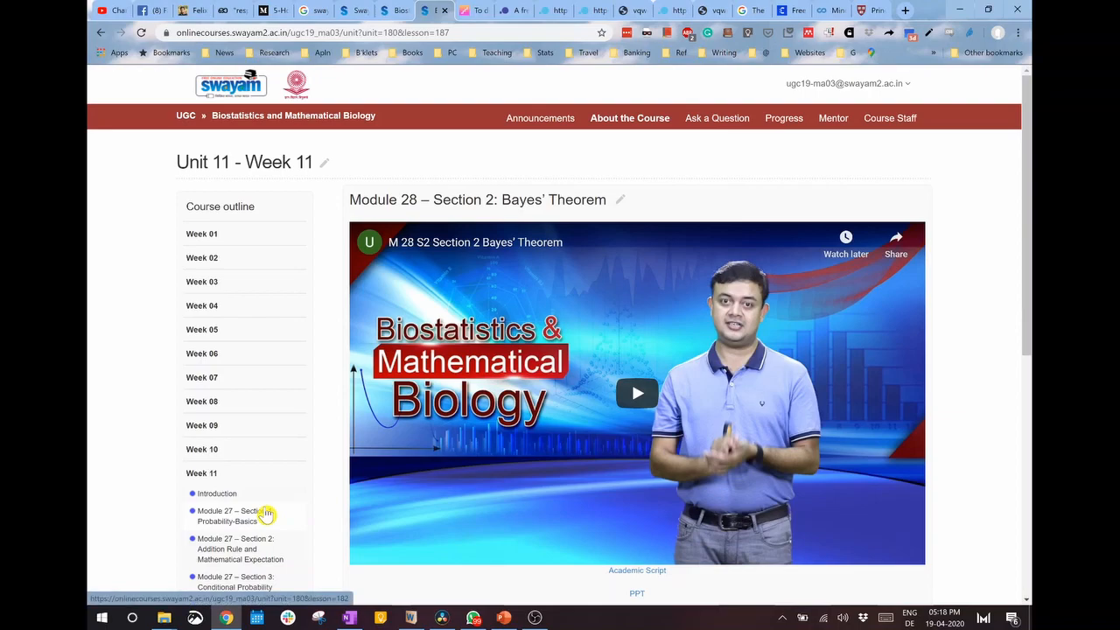
pyautogui.scroll(-3)
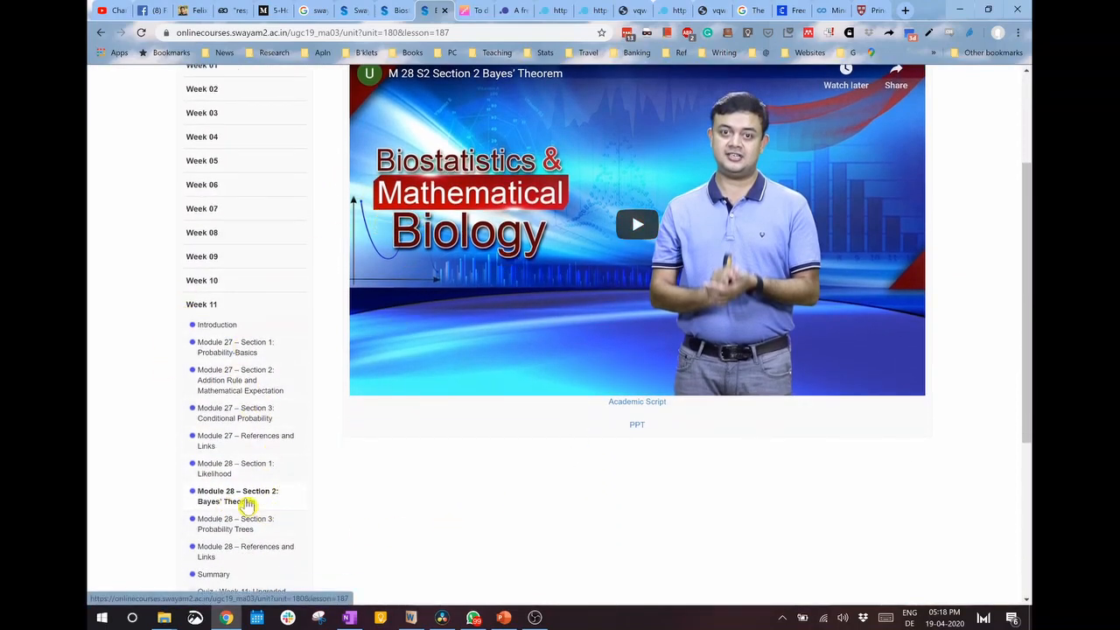
pyautogui.scroll(-3)
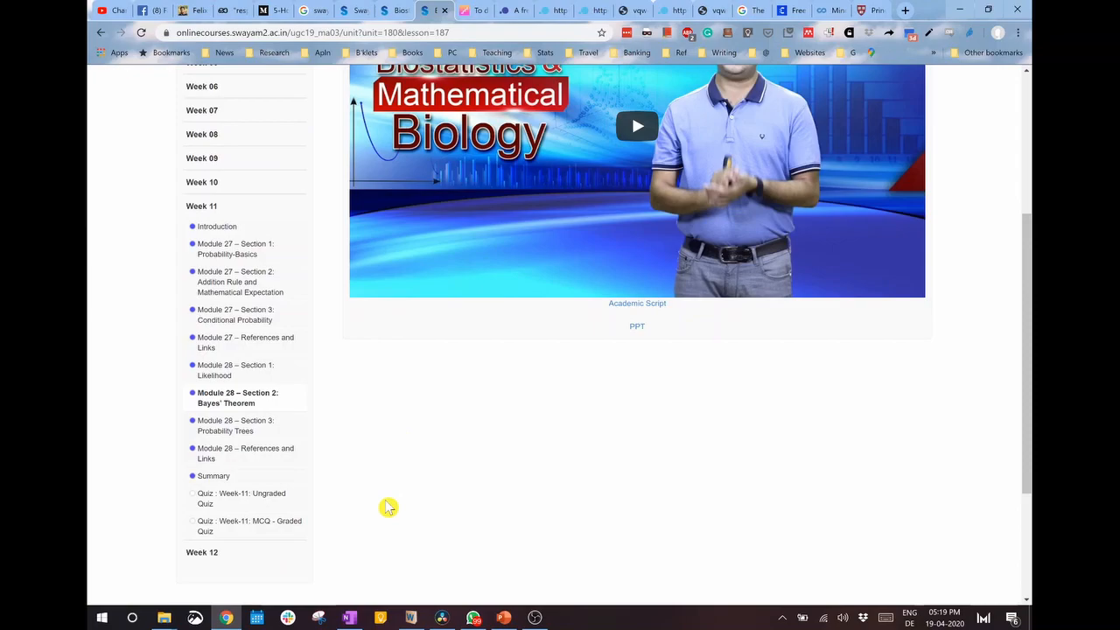
pyautogui.scroll(3)
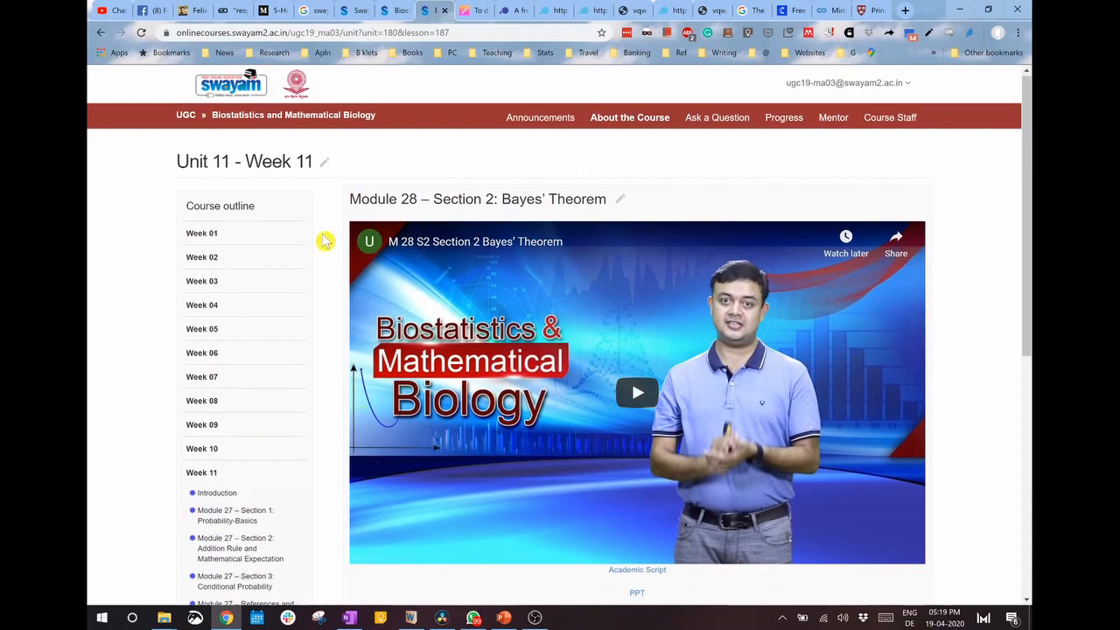
pyautogui.moveTo(327, 229)
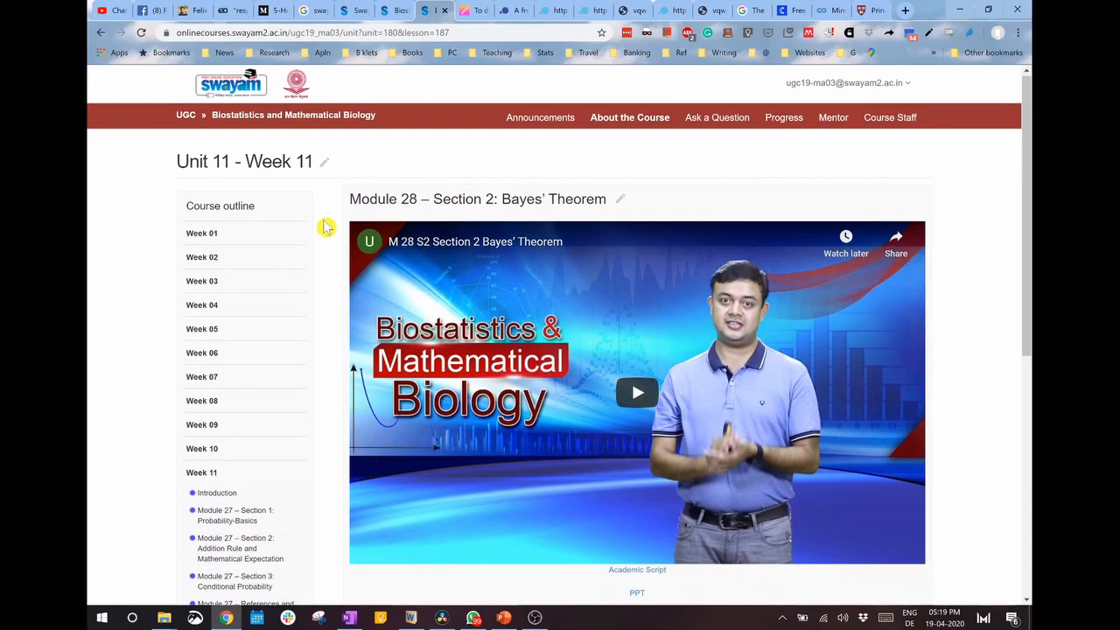